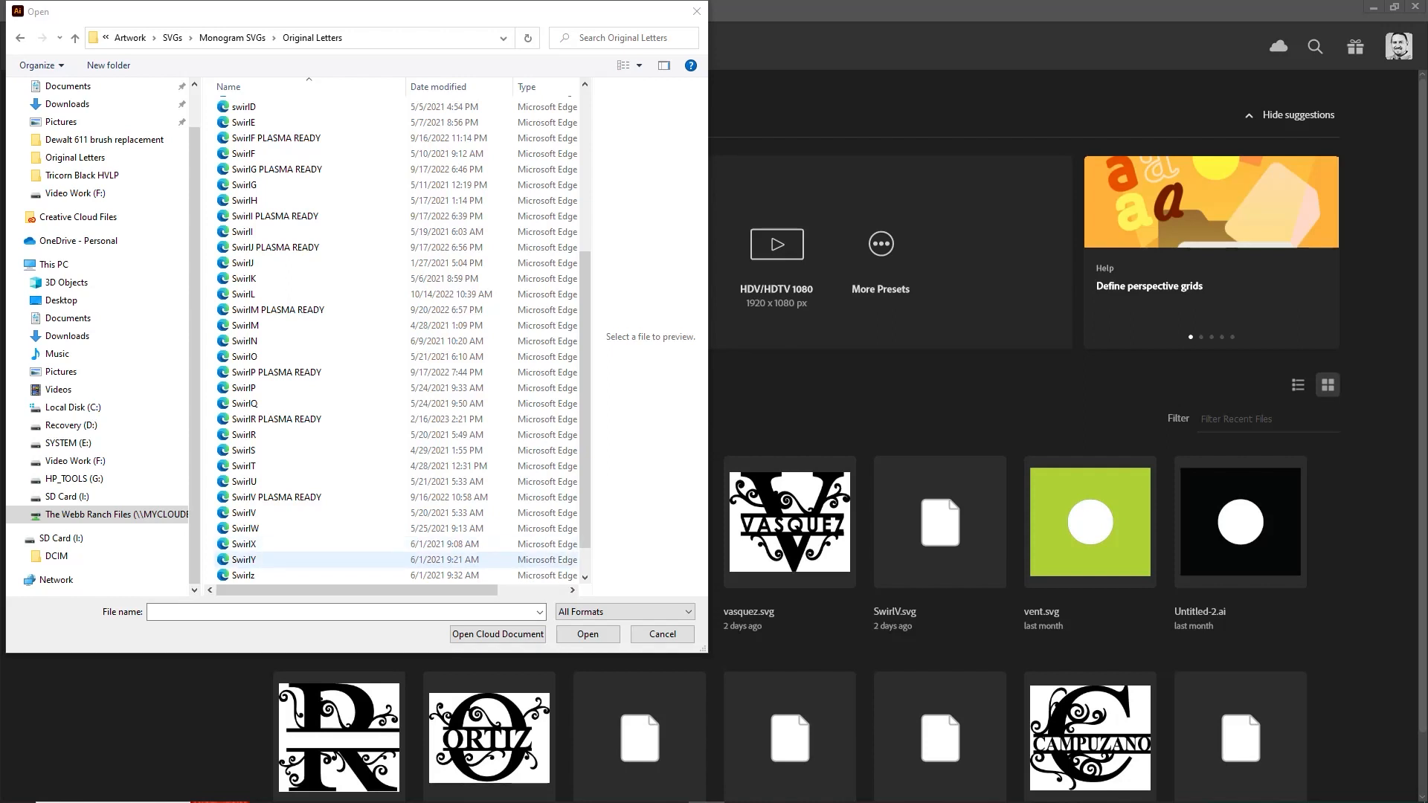
# Open the SwirlK.svg split K monogram file onto the artboard.
pyautogui.click(242, 528)
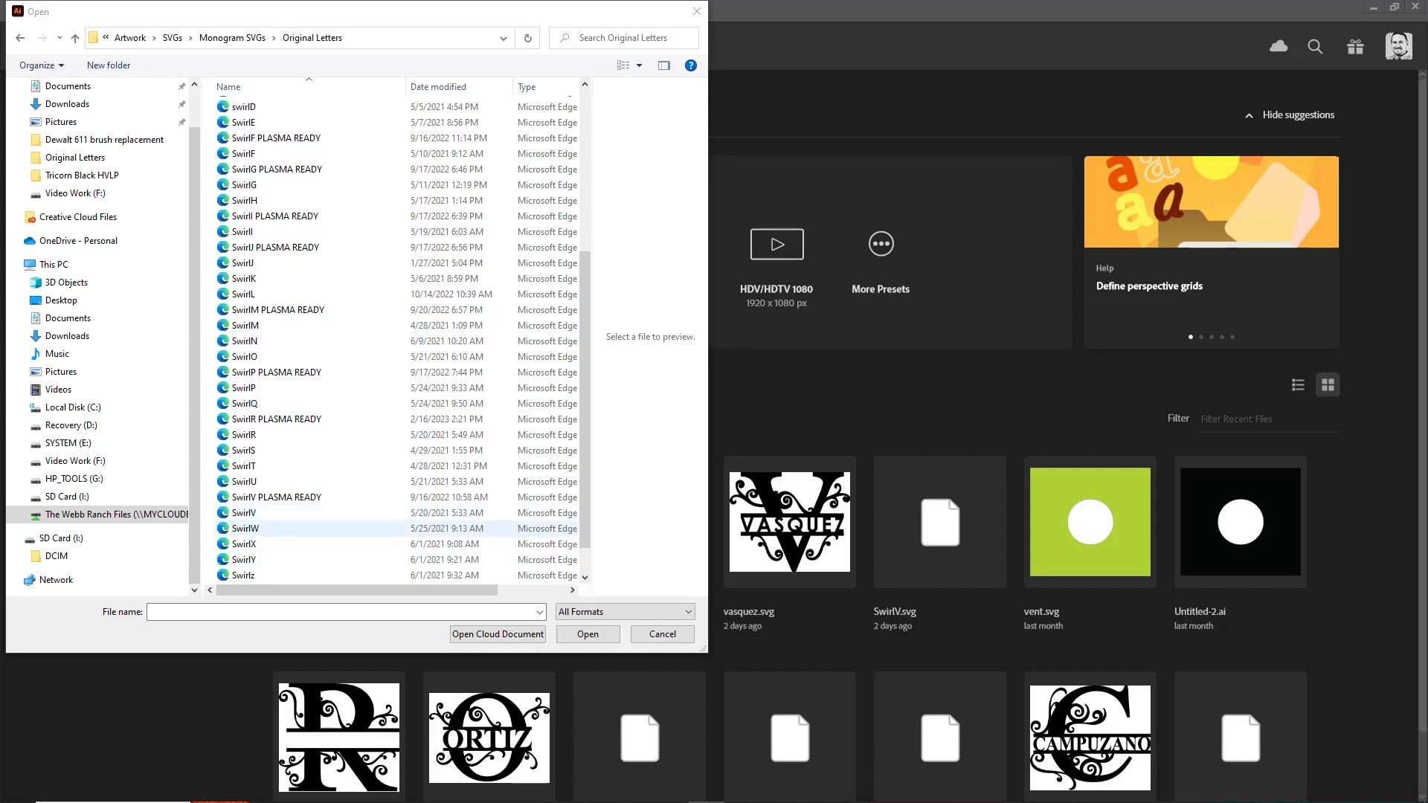
pyautogui.click(241, 387)
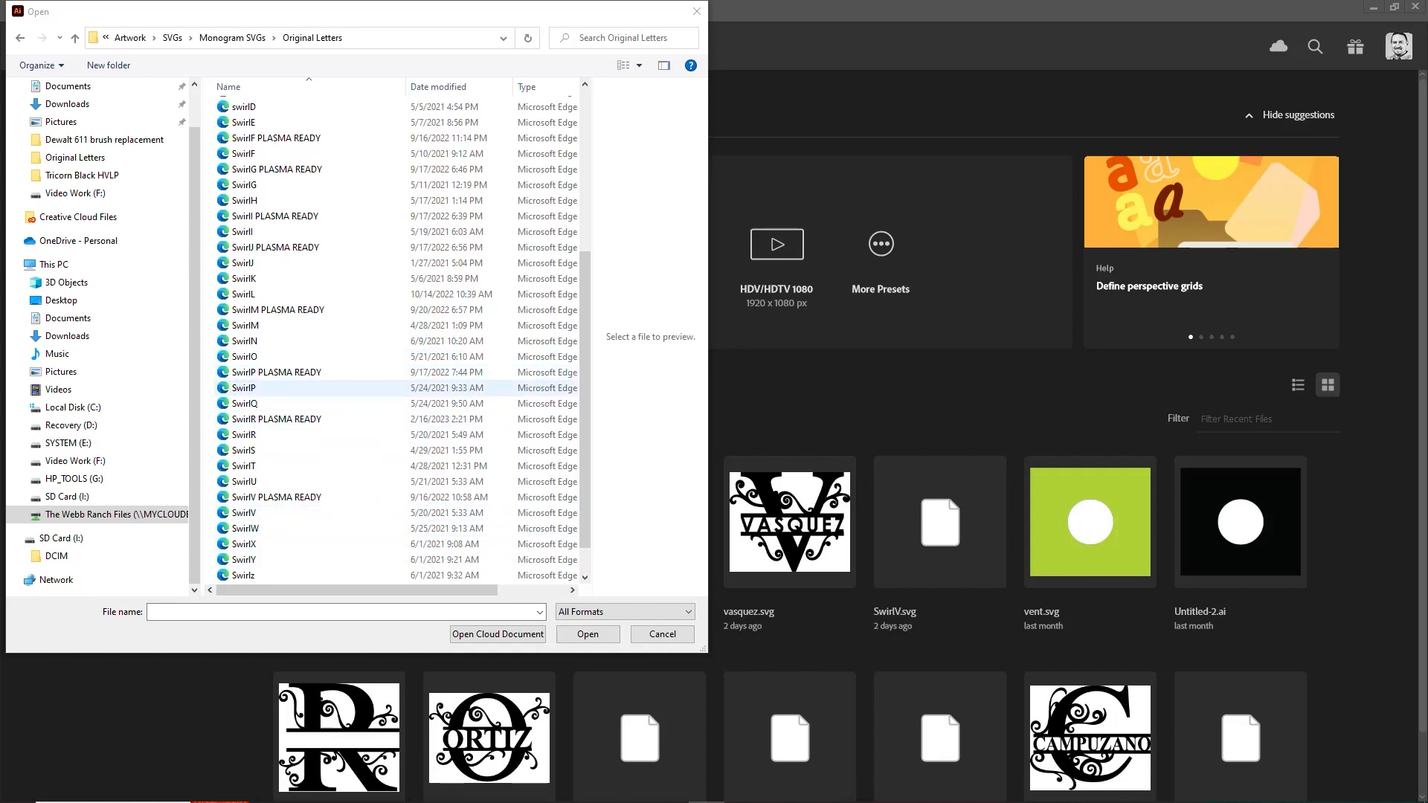
pyautogui.click(662, 634)
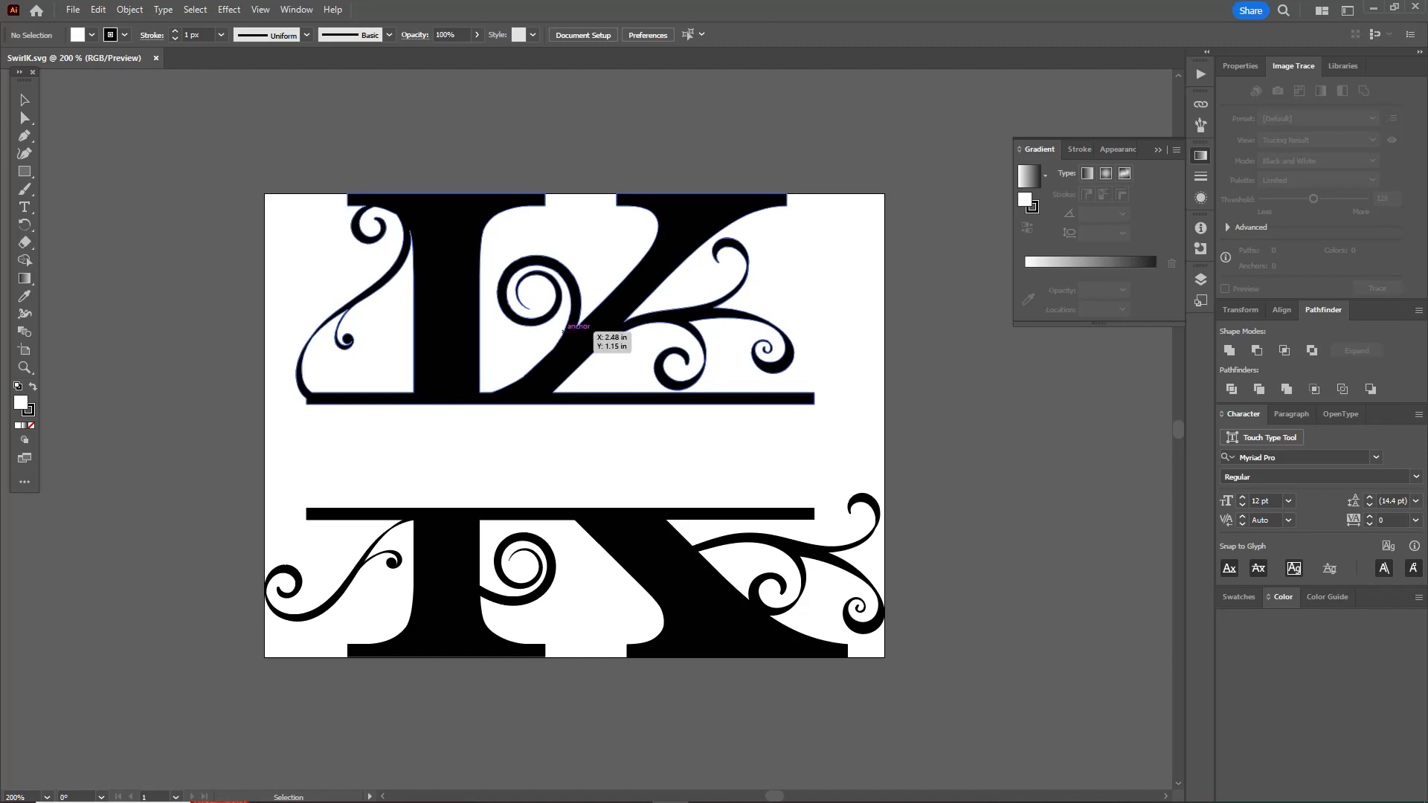
pyautogui.moveTo(747, 277)
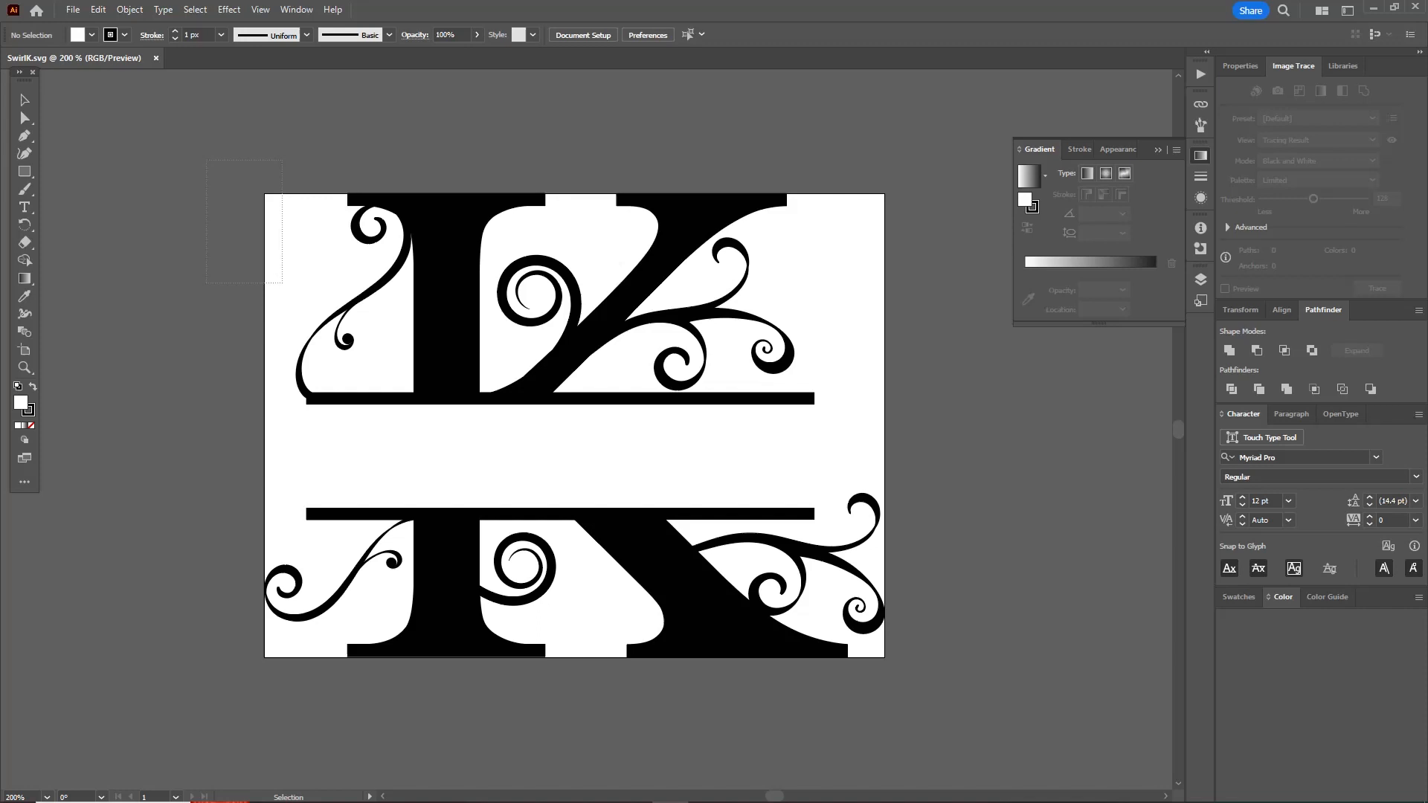
# Select the grouped K artwork and open the Object > Path commands.
pyautogui.click(573, 423)
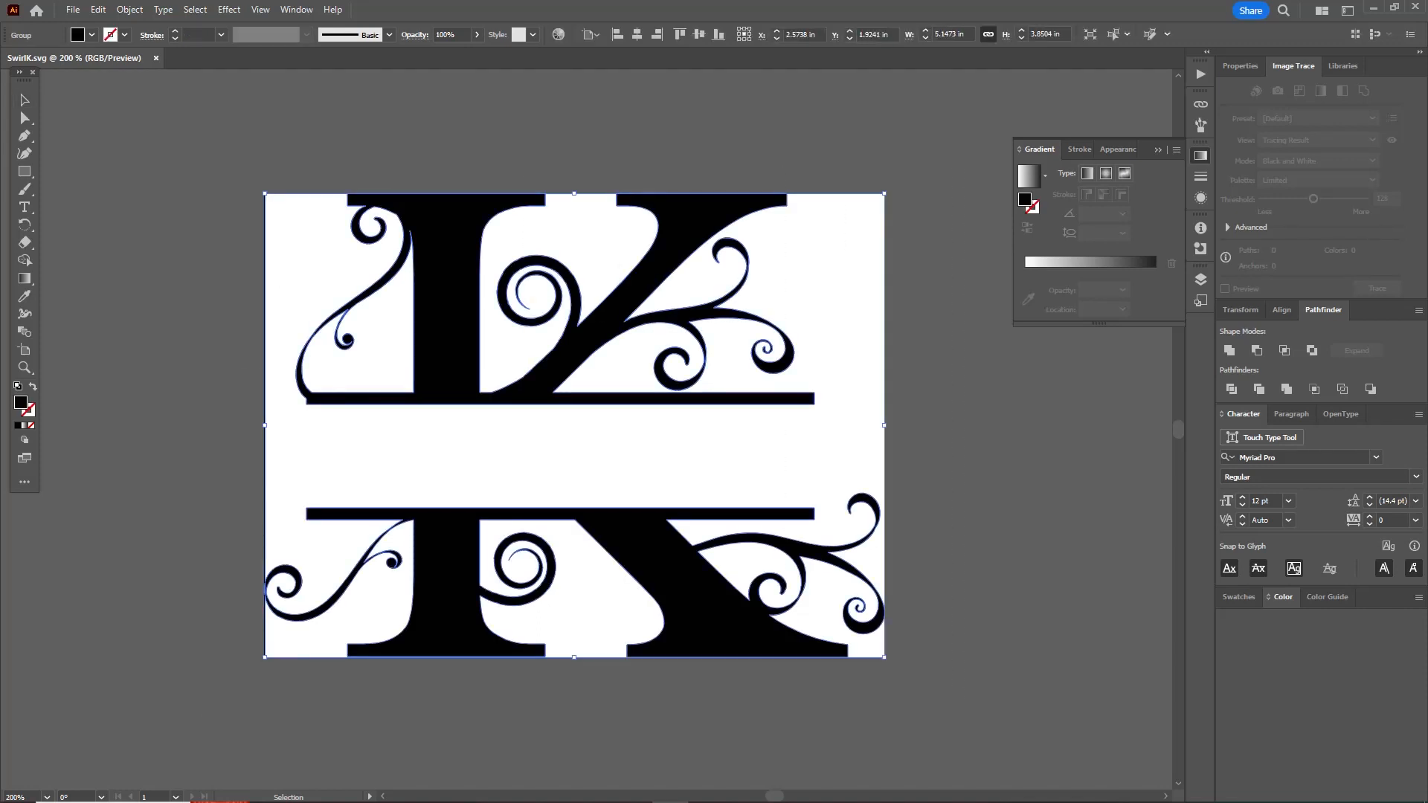
pyautogui.click(128, 9)
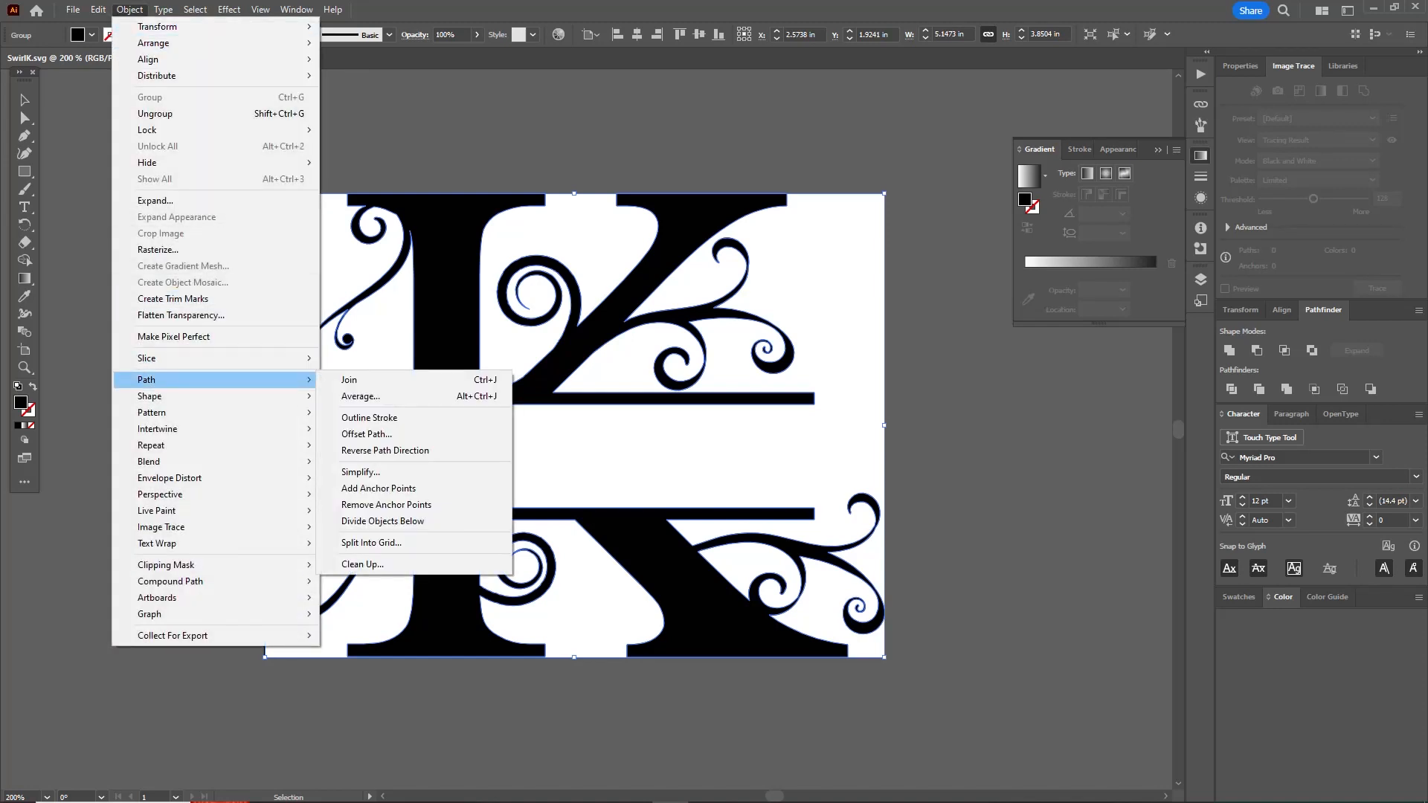
# Apply an Offset Path of .02 to the K artwork.
pyautogui.click(367, 433)
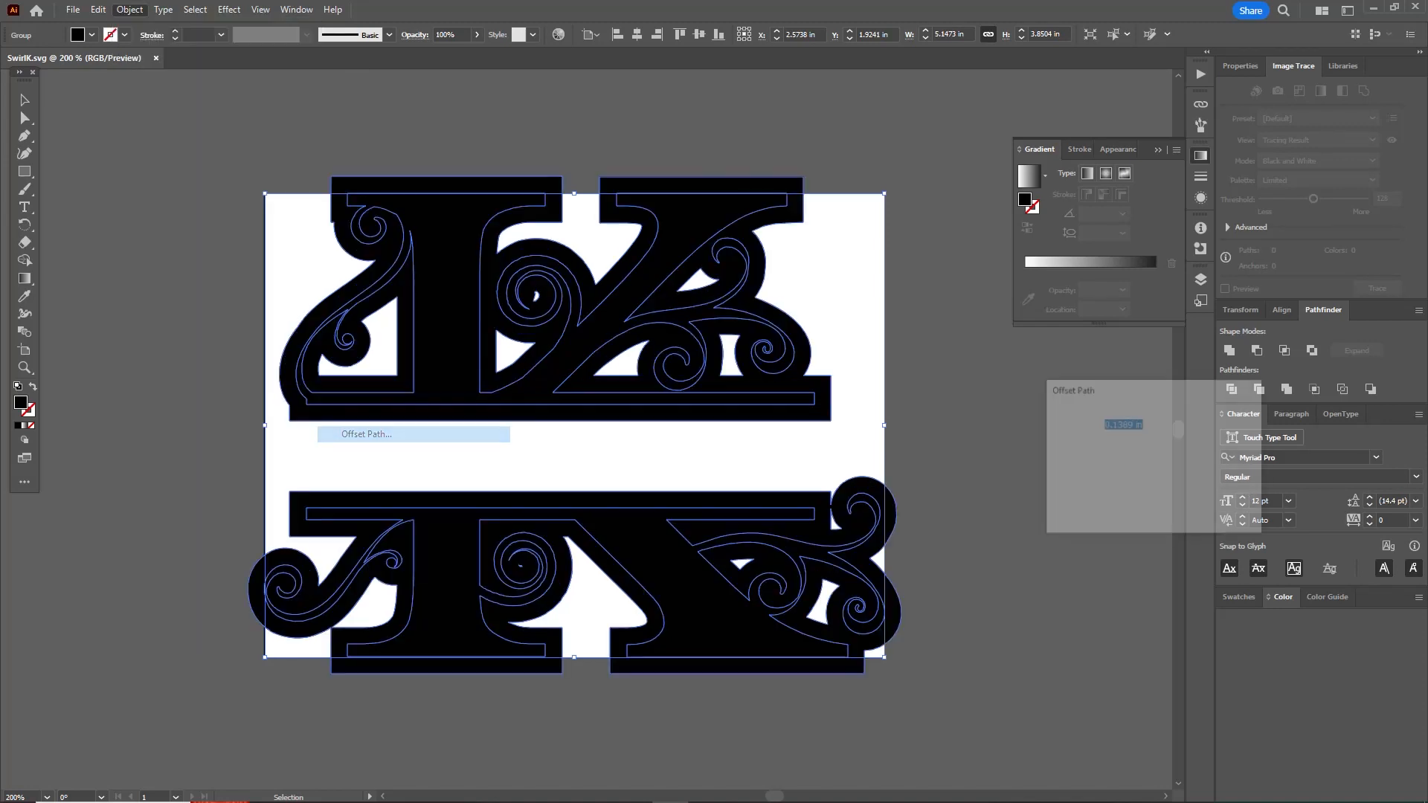
pyautogui.click(366, 434)
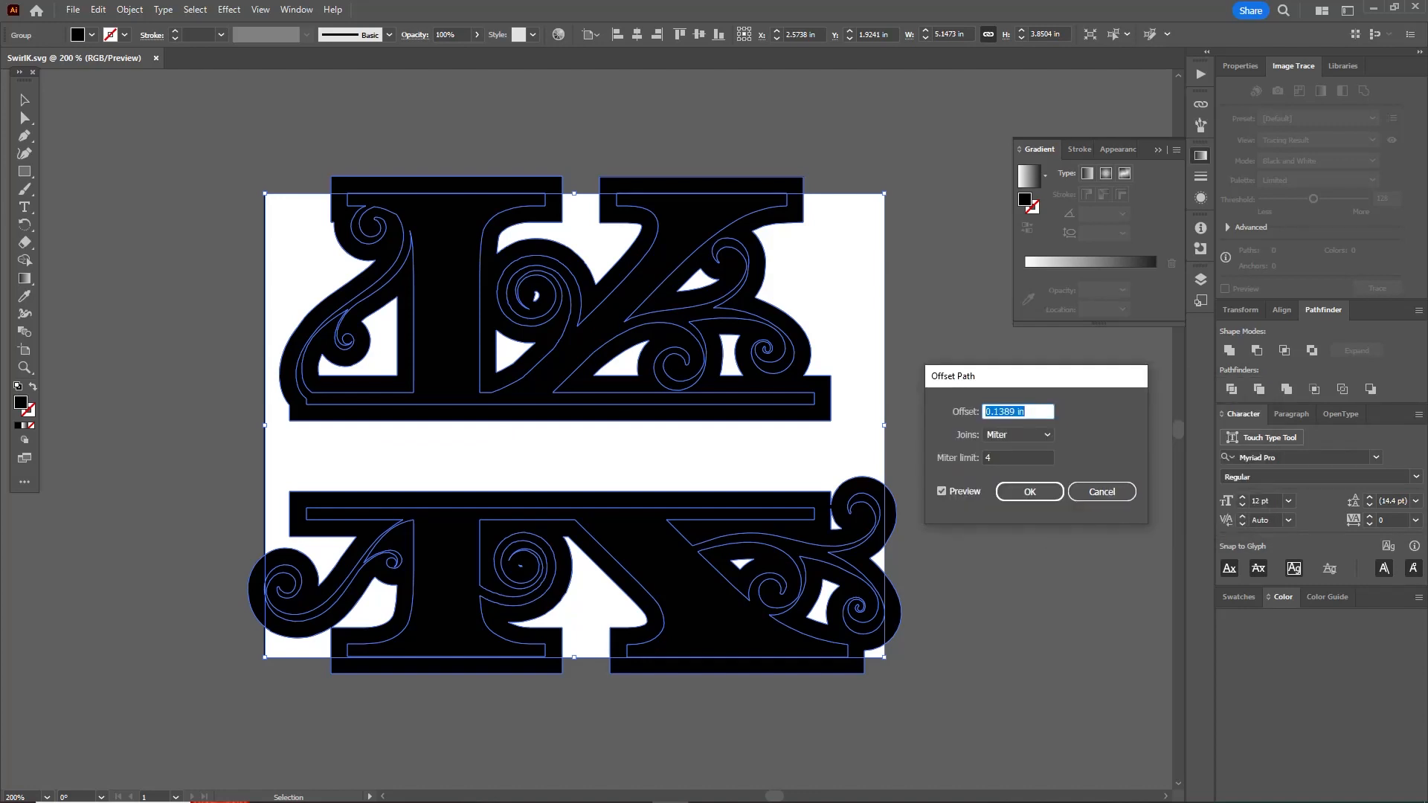
pyautogui.write('.02')
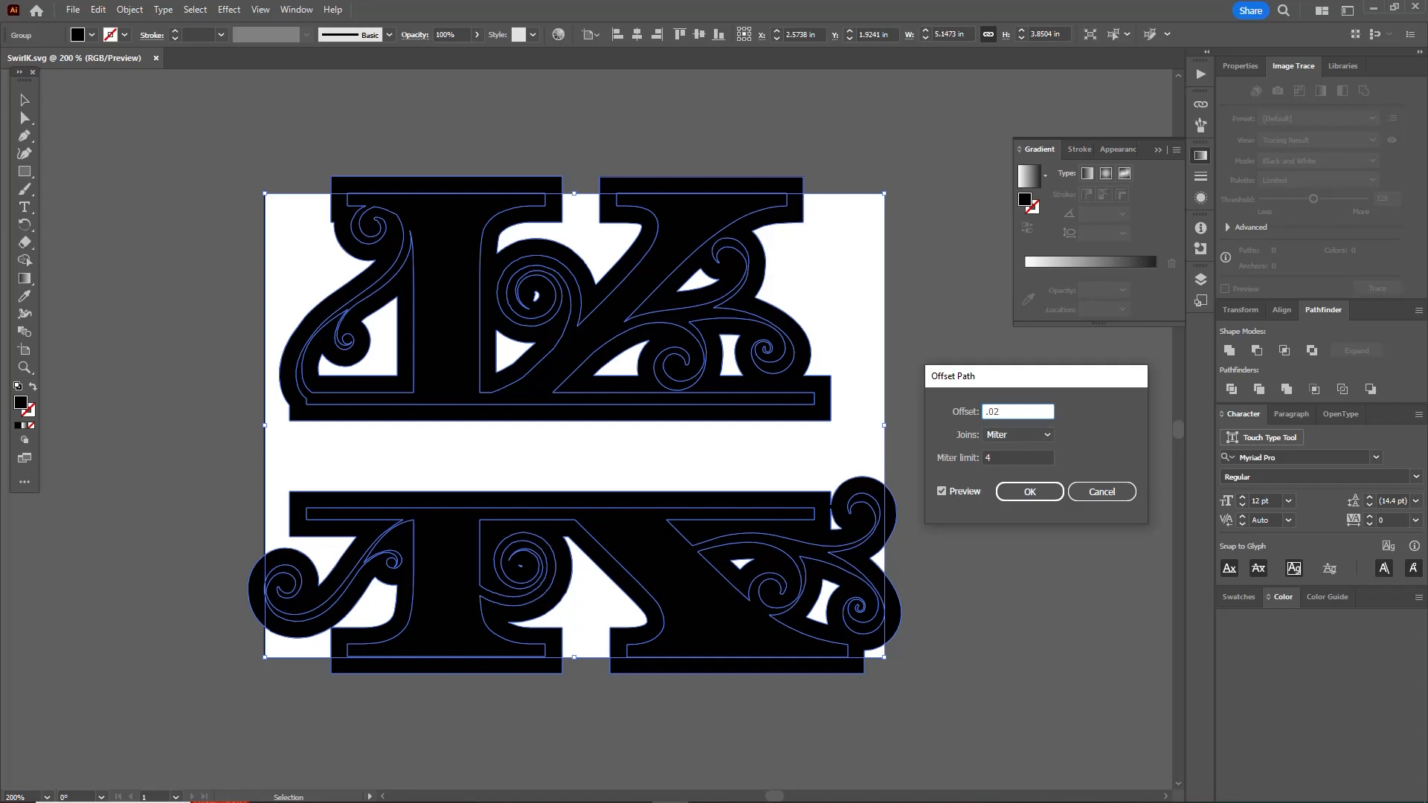
pyautogui.click(1017, 411)
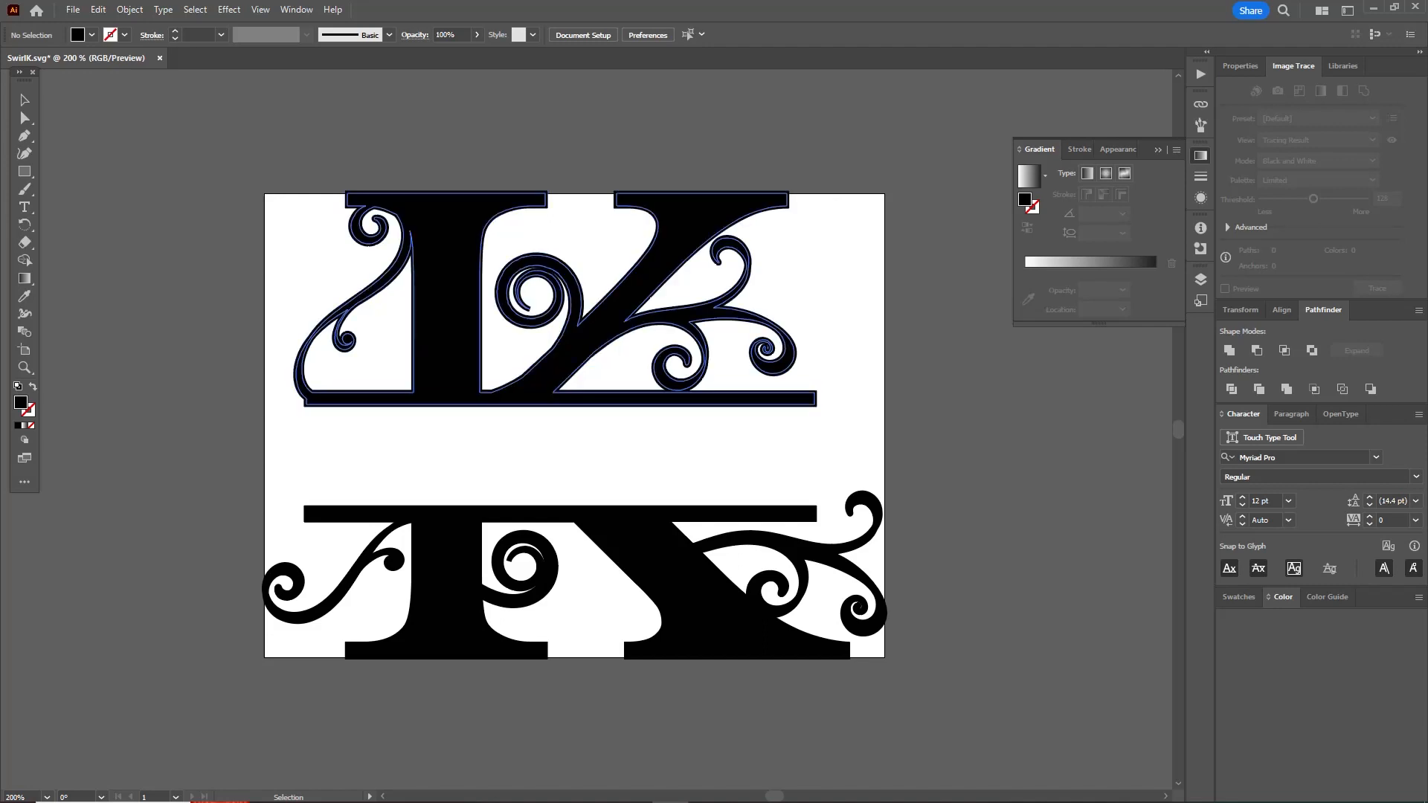
# Reselect the offset K group and open the Object menu toward Ungroup.
pyautogui.click(574, 423)
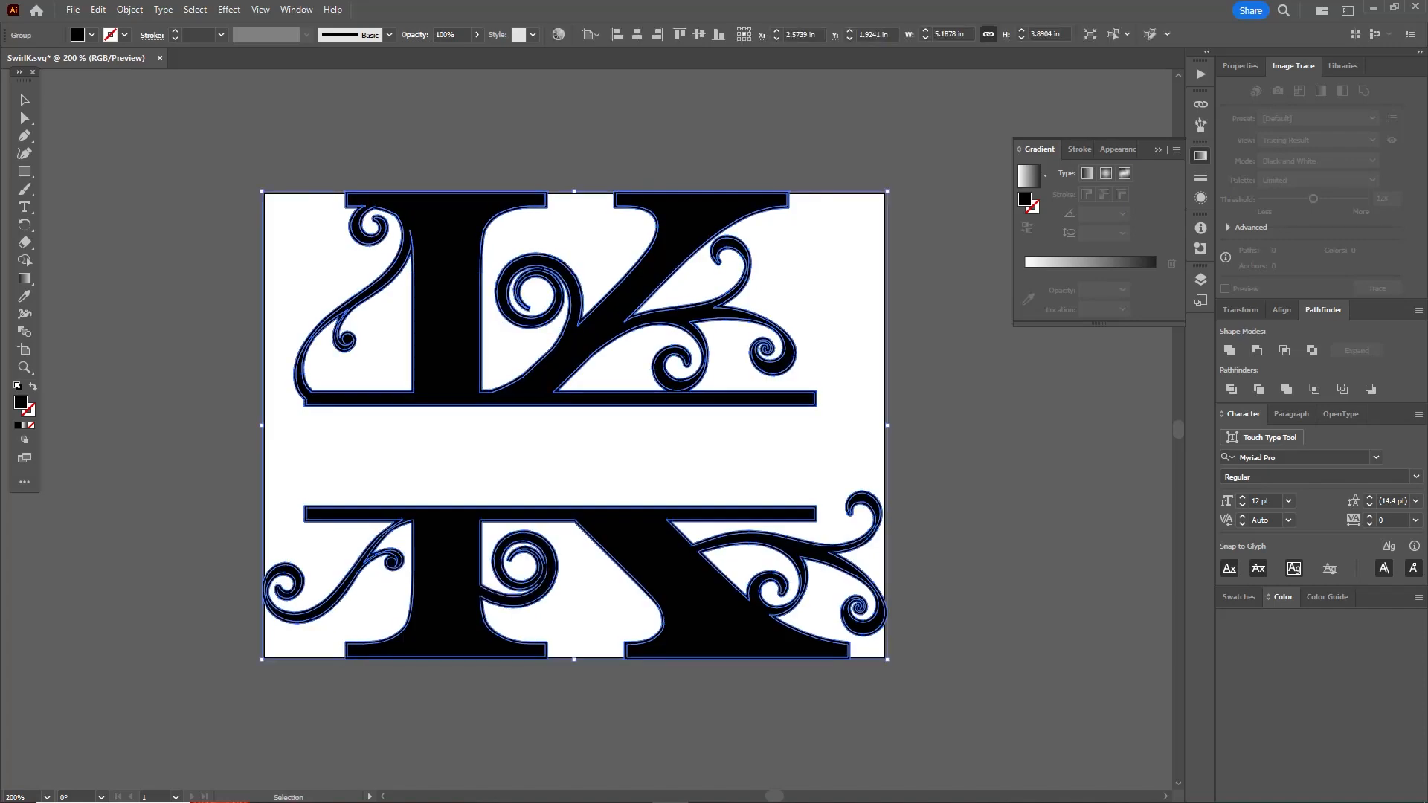
pyautogui.click(129, 10)
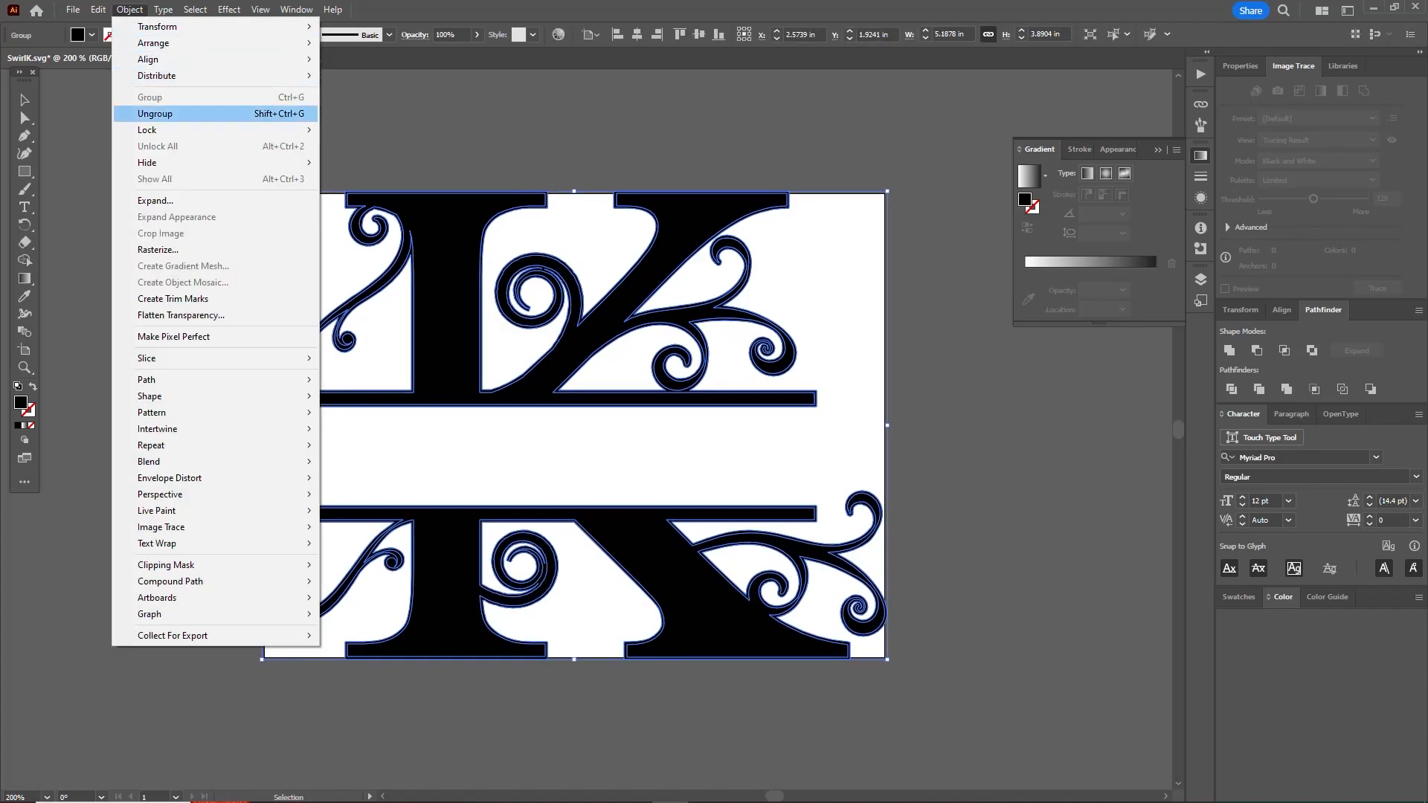